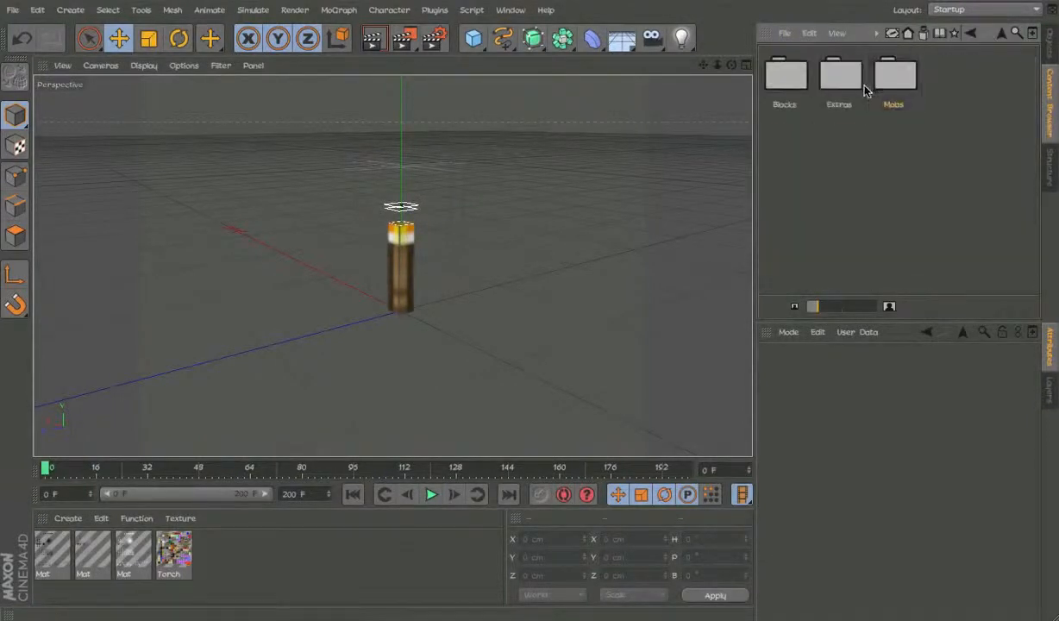
- Browse the Minecraft preset library folder holding the Torch rig
{"action": "left_click", "coordinate": [839, 73]}
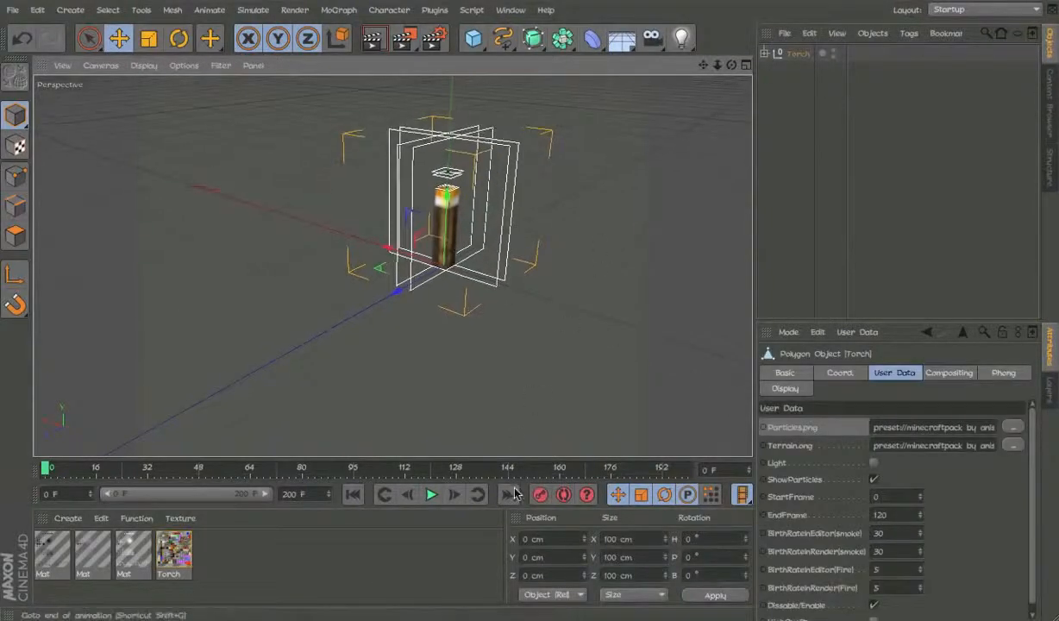
- Play and stop the timeline to preview the torch's smoke and fire particles
{"action": "left_click", "coordinate": [431, 494]}
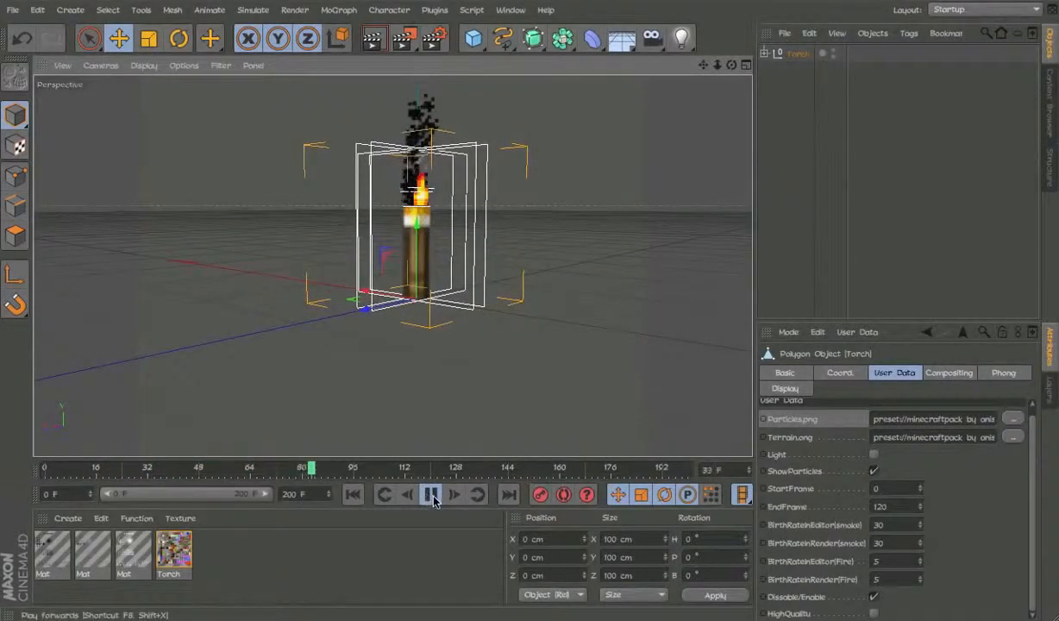
{"action": "left_click", "coordinate": [431, 494]}
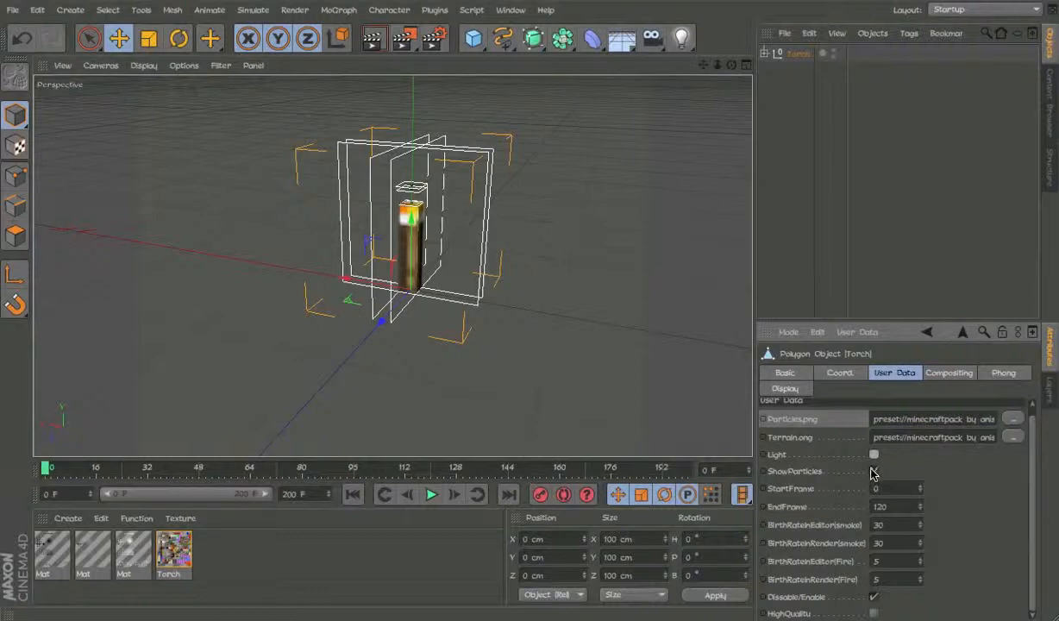
- Re-enable the torch's particle display during playback and bring up its Compositing settings
{"action": "left_click", "coordinate": [430, 494]}
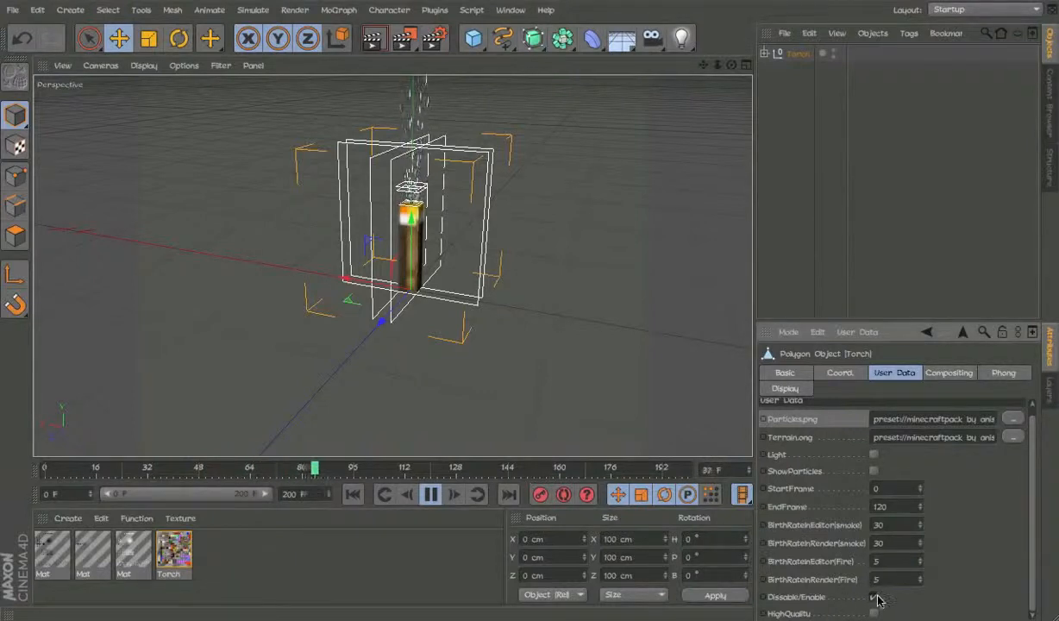
{"action": "left_click", "coordinate": [873, 596]}
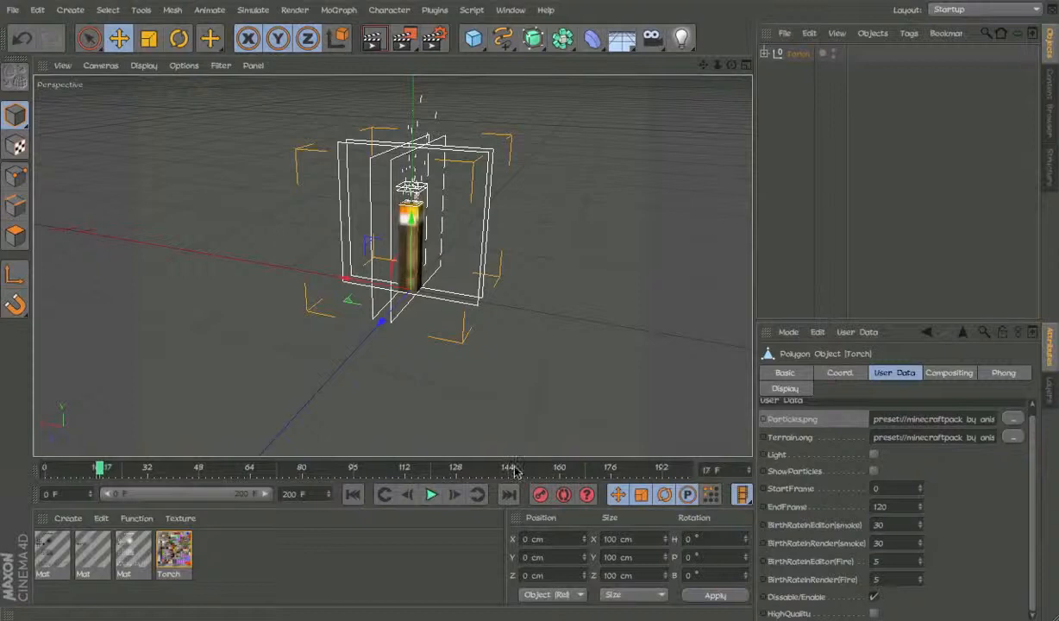
{"action": "left_click", "coordinate": [873, 471]}
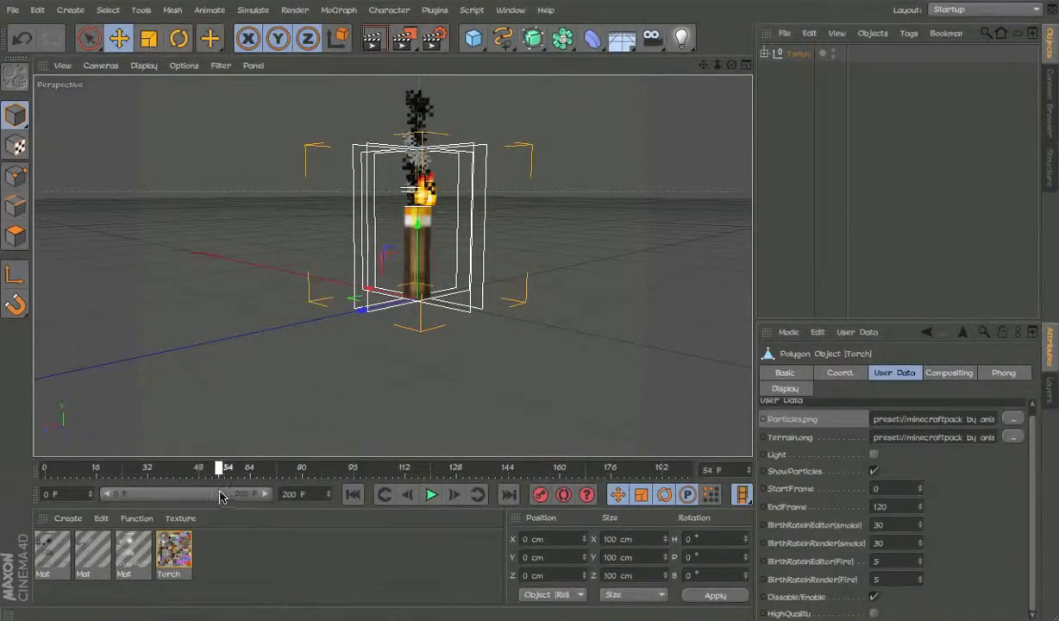
{"action": "left_click", "coordinate": [948, 371]}
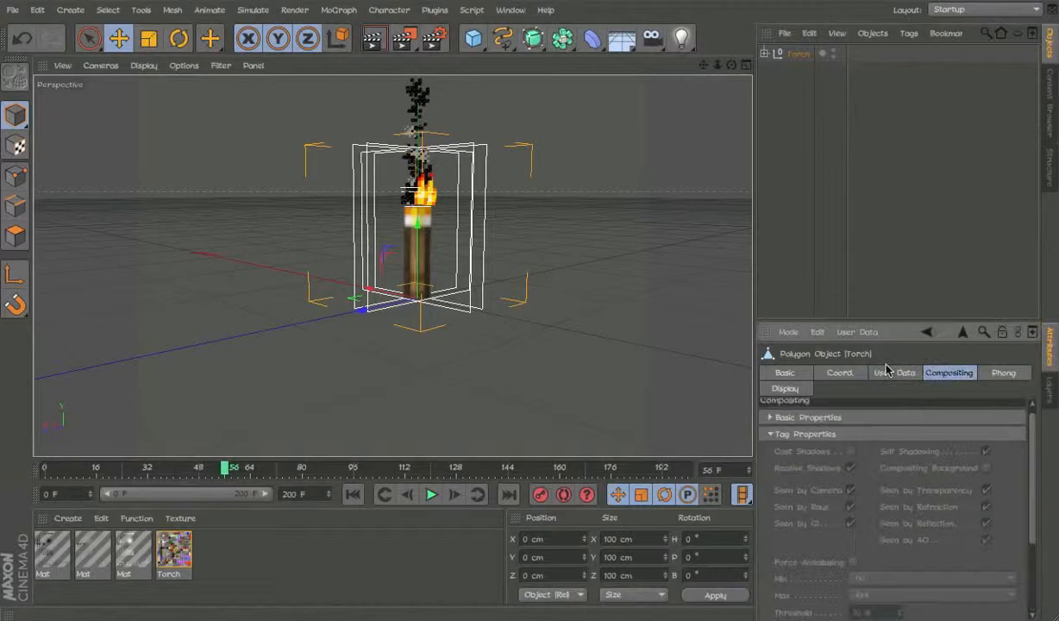
- Assign local Particles.png and Terrain.png images in User Data and preview the torch rotating
{"action": "left_click", "coordinate": [894, 373]}
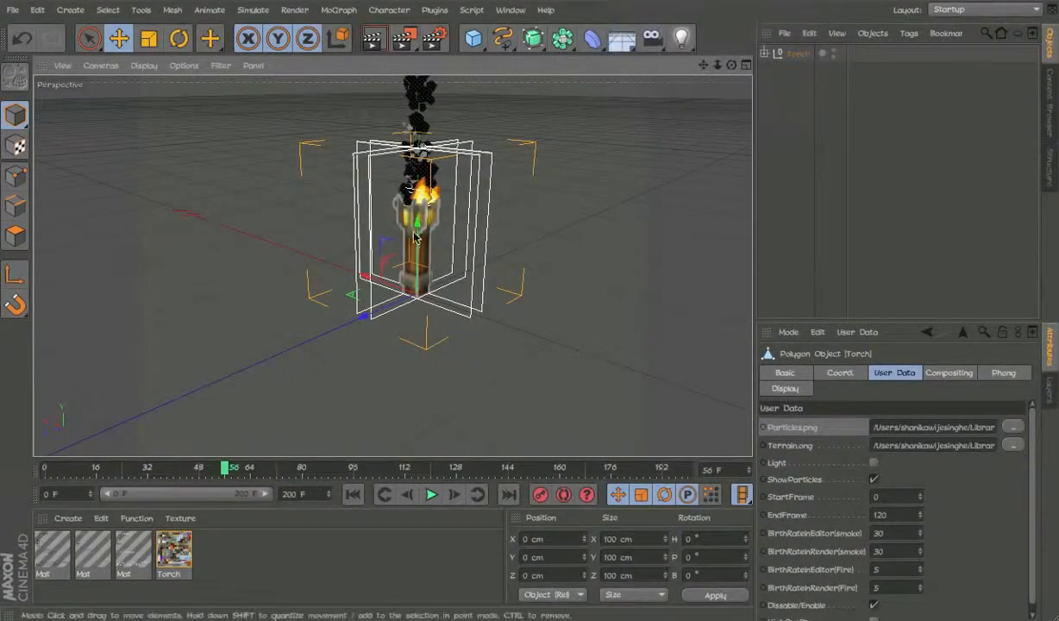
{"action": "left_click", "coordinate": [431, 494]}
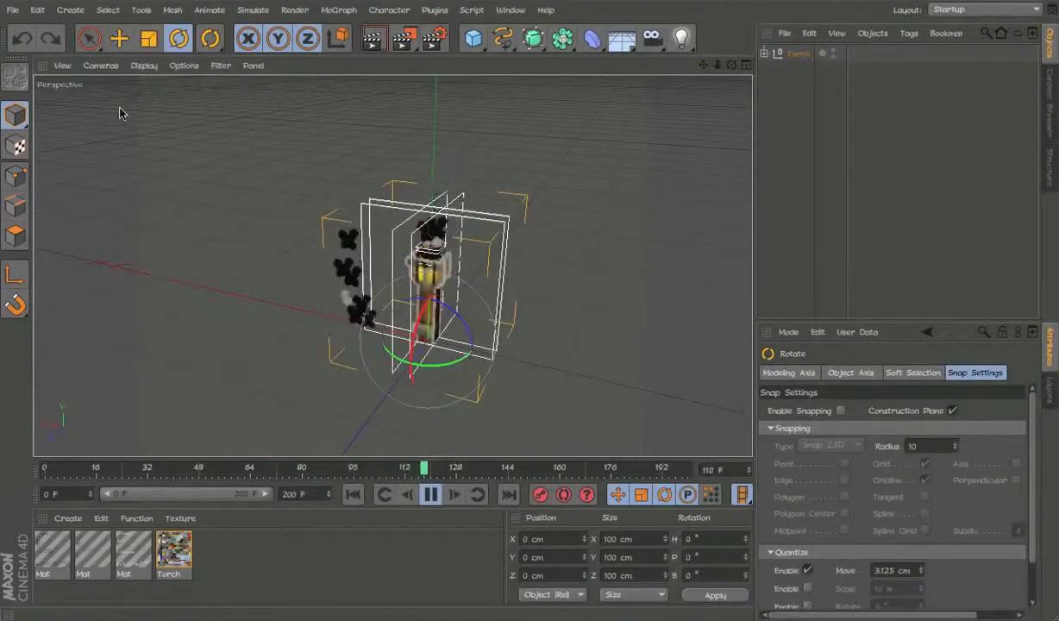
{"action": "left_click", "coordinate": [784, 32]}
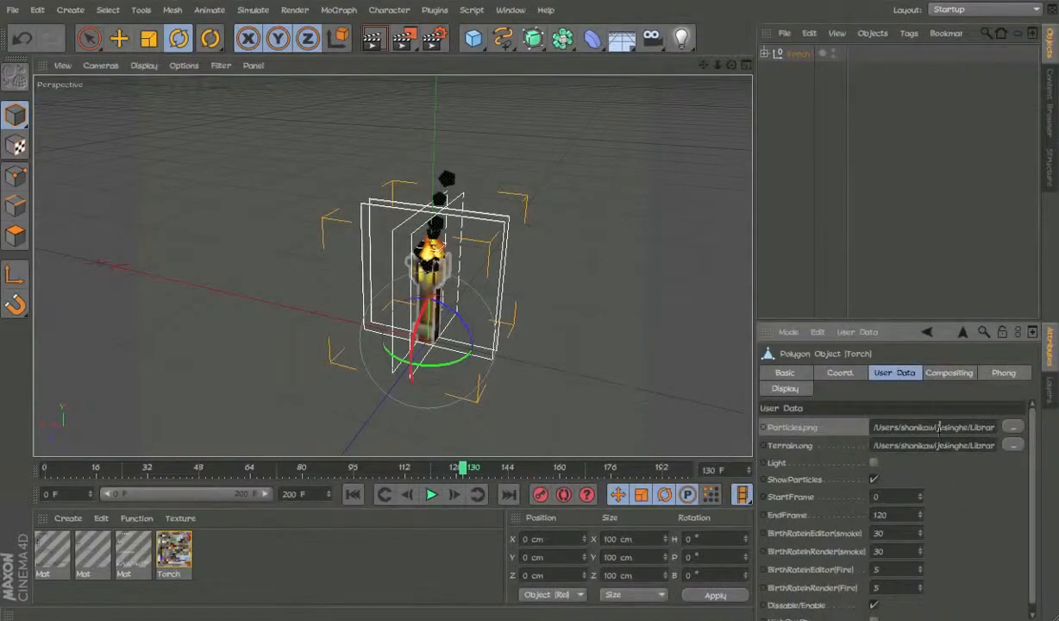
- Switch to the character scene with the Torch parented under ArmRightBottom
{"action": "left_click", "coordinate": [510, 9]}
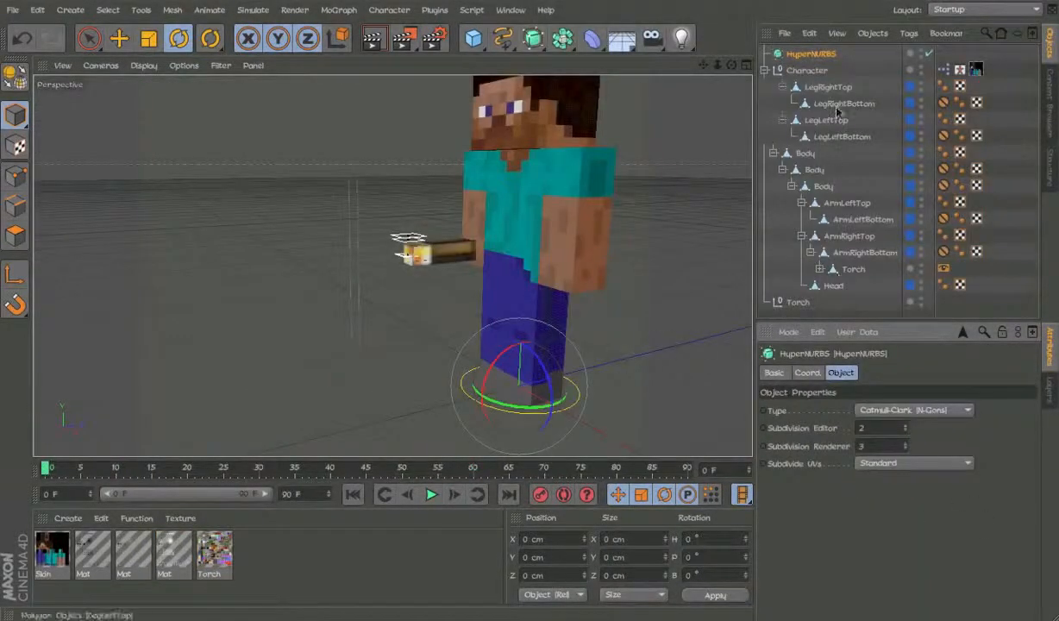
- Point the hand-held Torch to the 64x pack's Particles.png and Terrain.png, then preview playback
{"action": "left_click", "coordinate": [852, 268]}
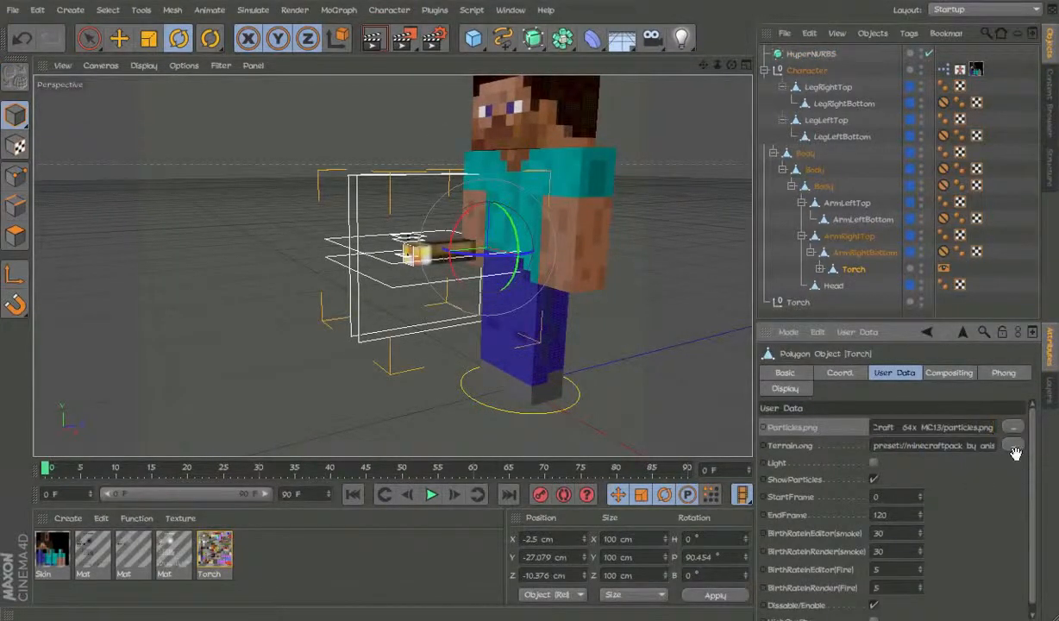
{"action": "left_click", "coordinate": [1015, 448]}
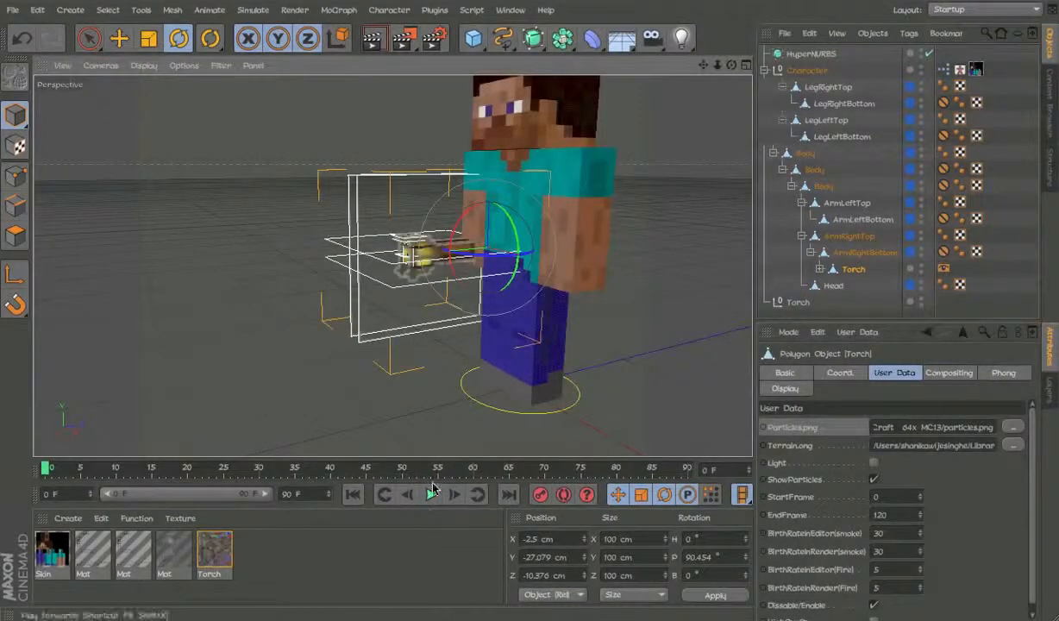
{"action": "left_click", "coordinate": [431, 494]}
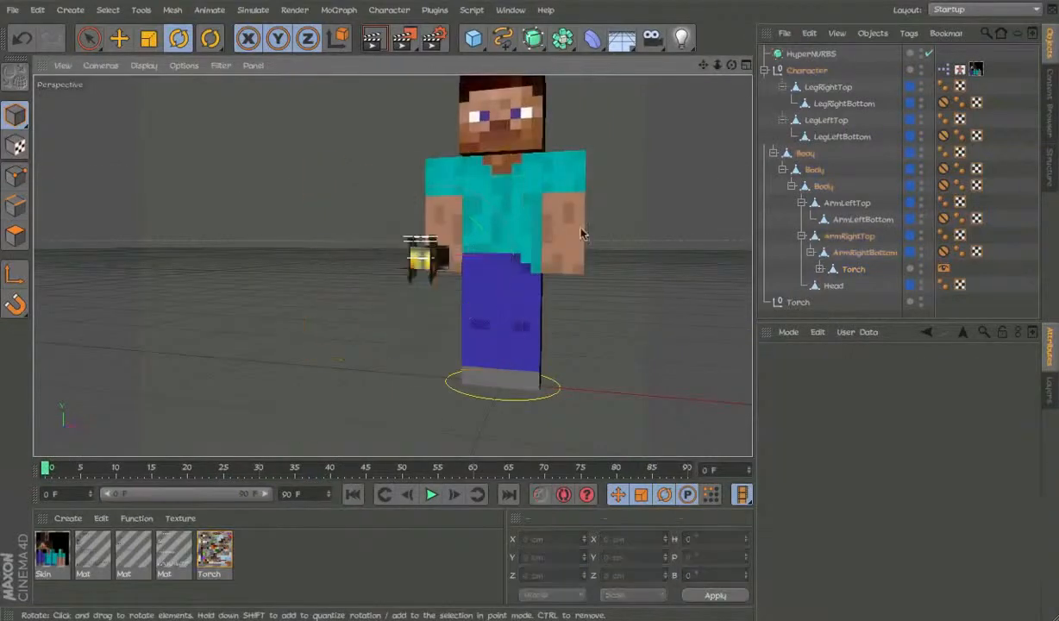
- Rotate ArmRightBottom so the torch tilts, checking smoke and fire in playback
{"action": "left_click", "coordinate": [430, 494]}
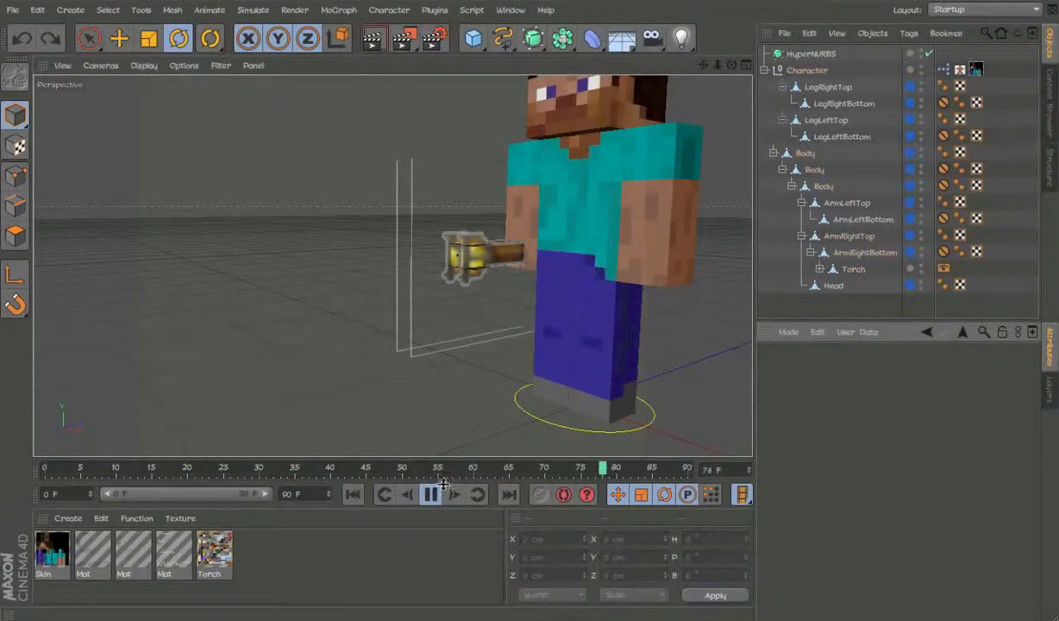
{"action": "left_click", "coordinate": [853, 268]}
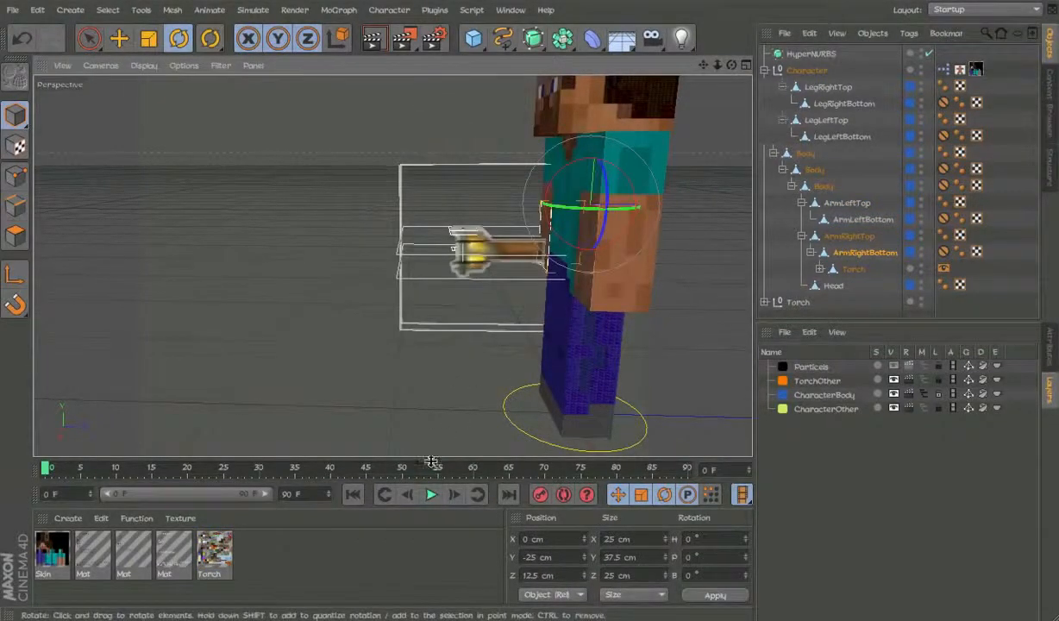
{"action": "left_click", "coordinate": [431, 494]}
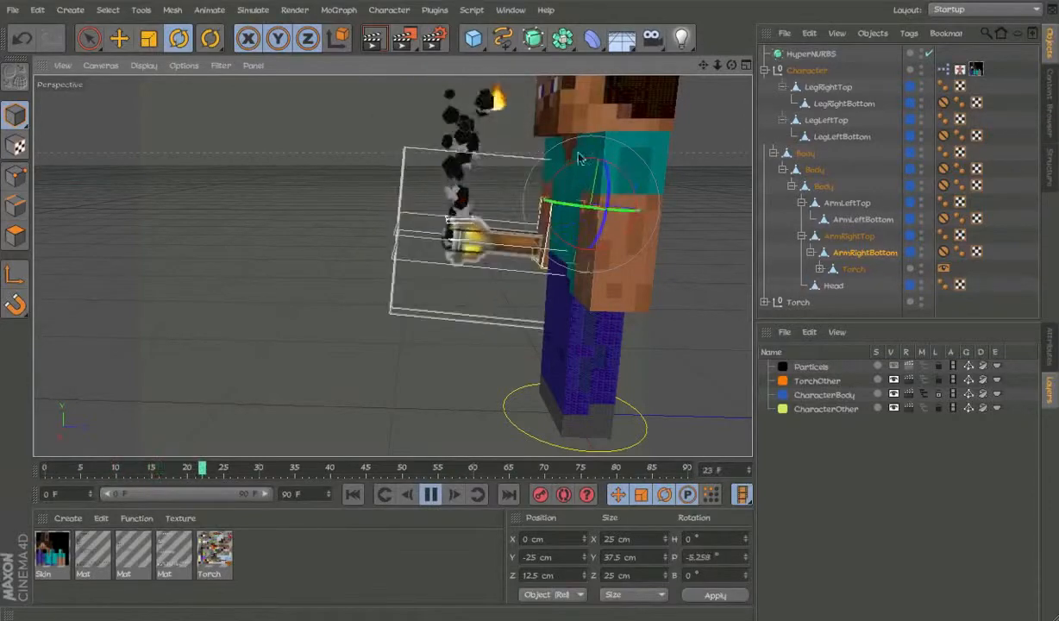